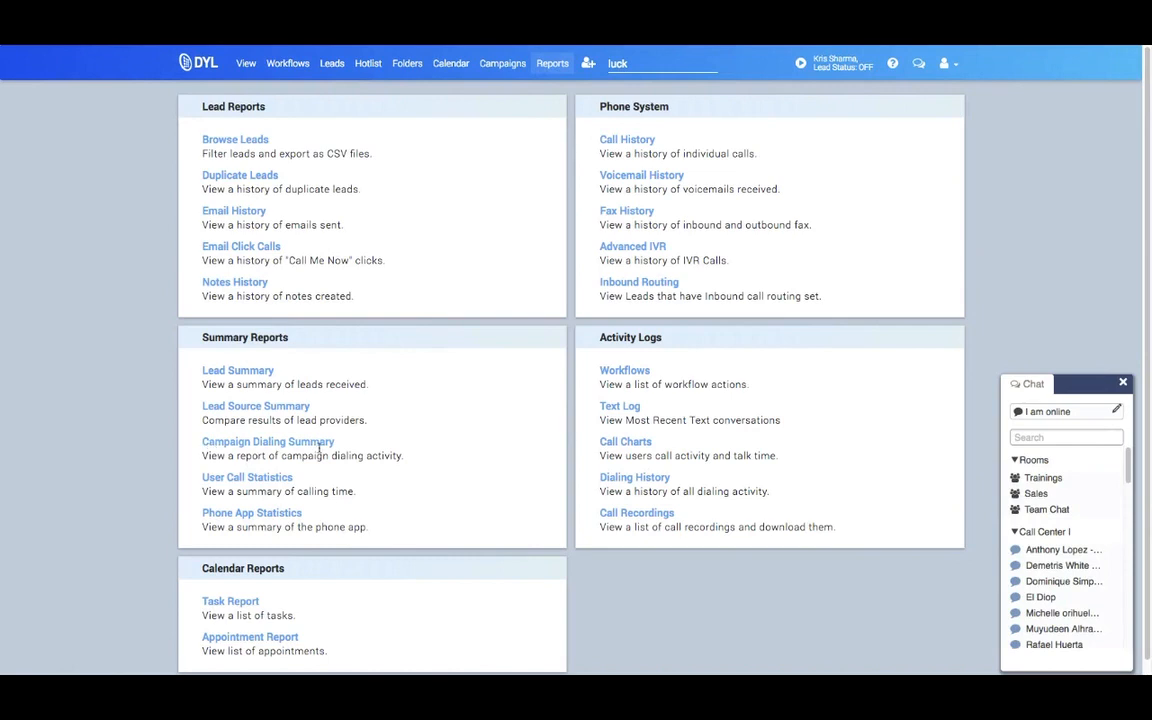
Open the Campaign Dialing Summary report under Summary Reports.
left_click(268, 441)
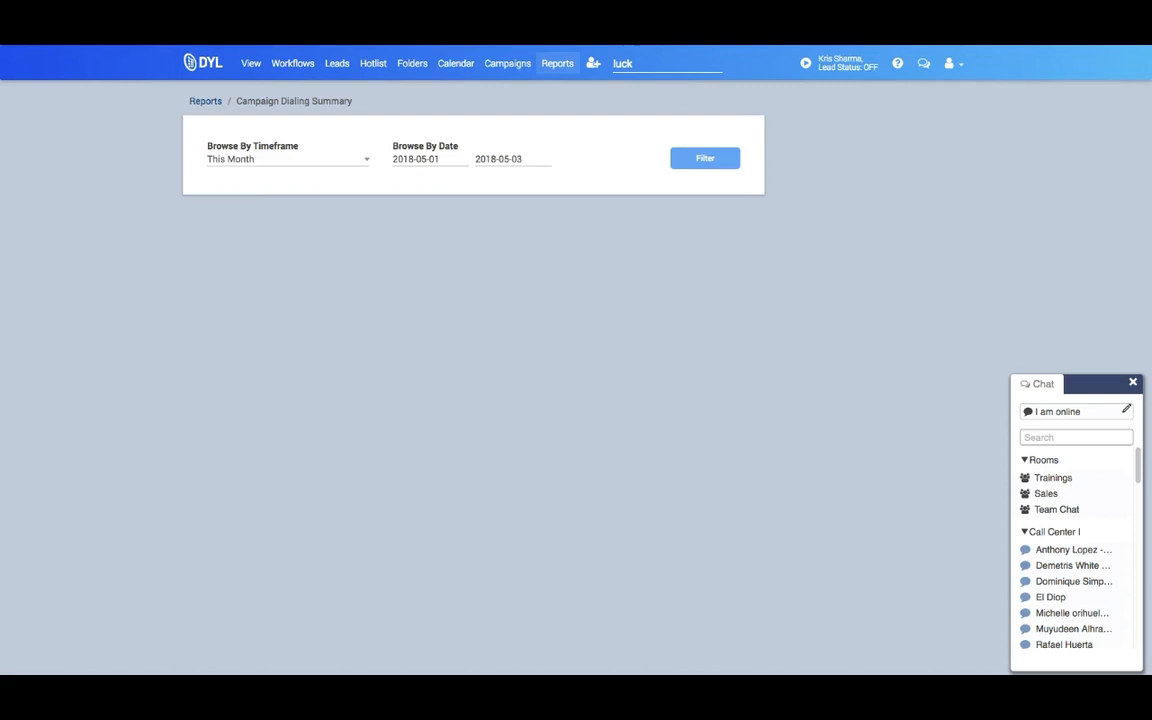
mouse_move(365, 305)
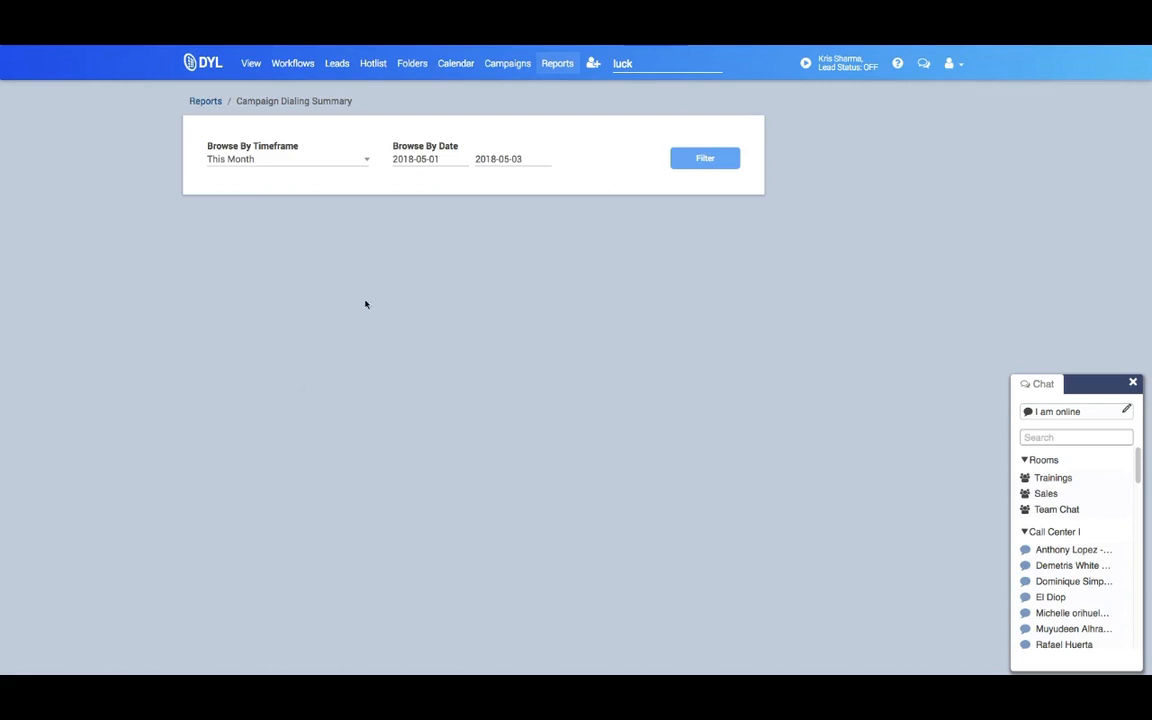
left_click(288, 159)
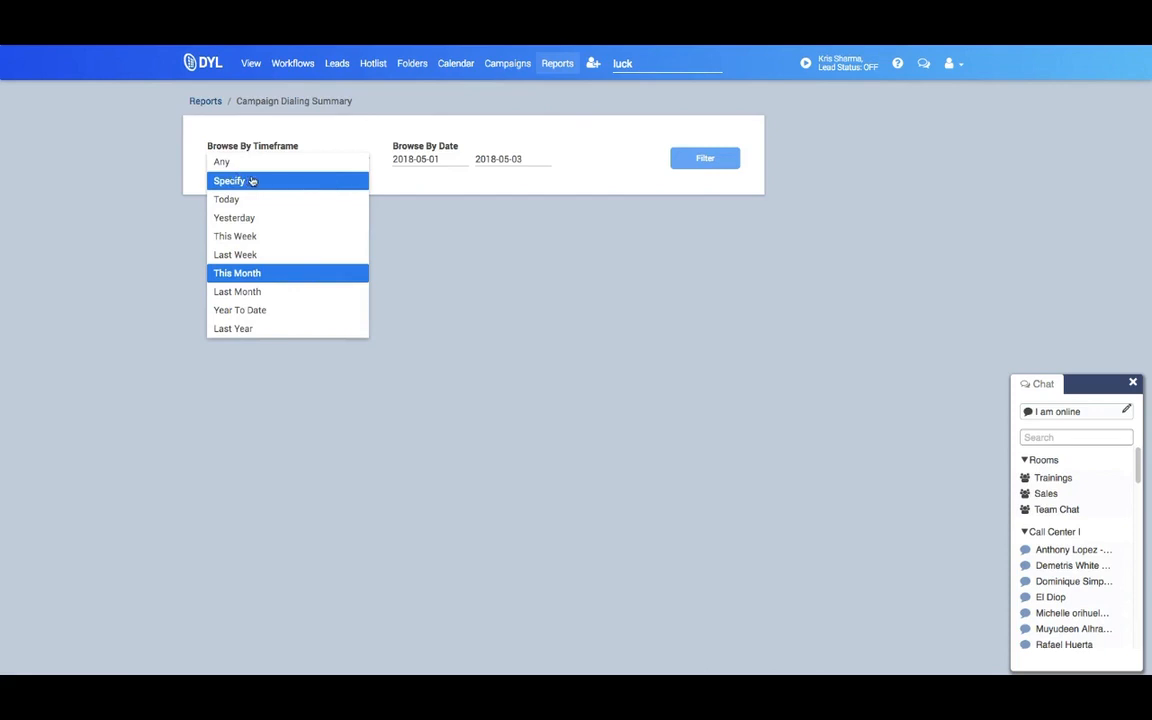
mouse_move(234, 218)
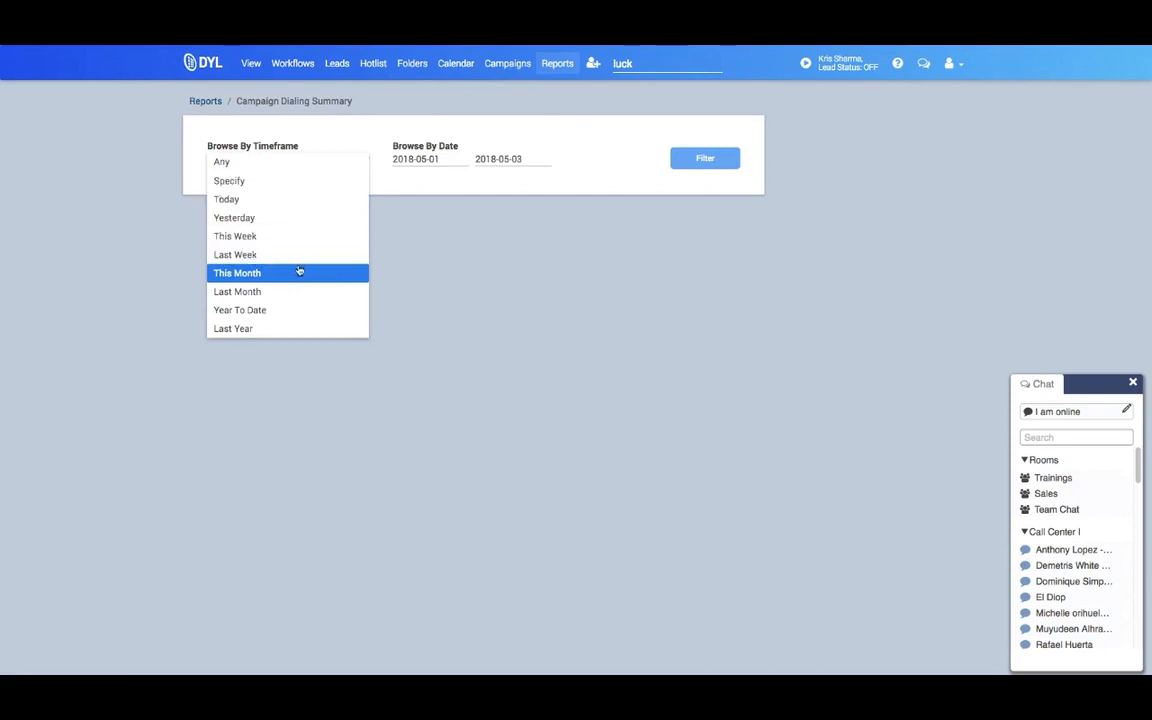
mouse_move(233, 329)
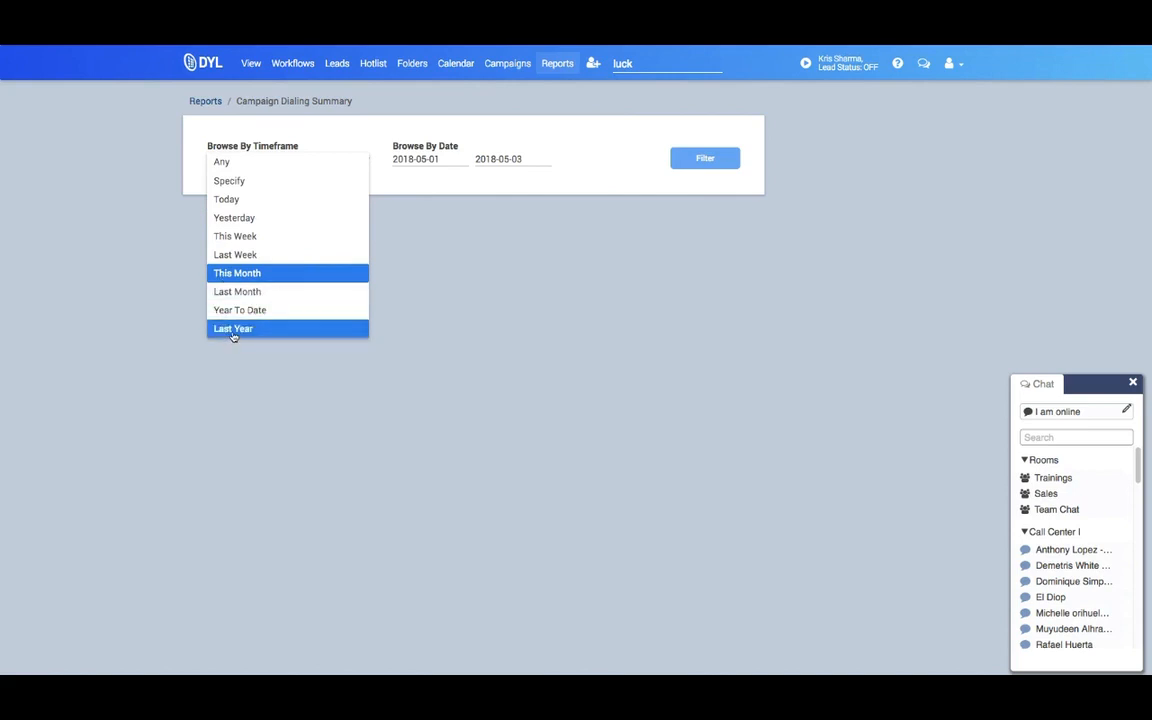
left_click(237, 273)
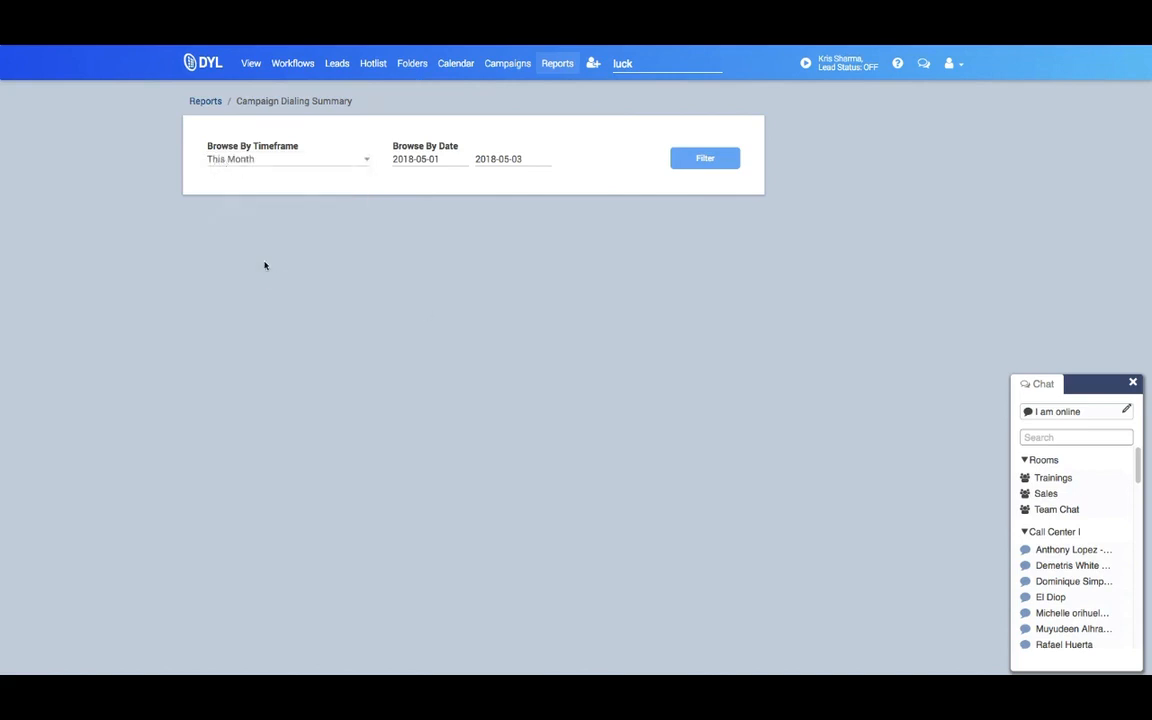
Filter the report for This Month and scroll down to the Disposition Breakdown table.
left_click(705, 158)
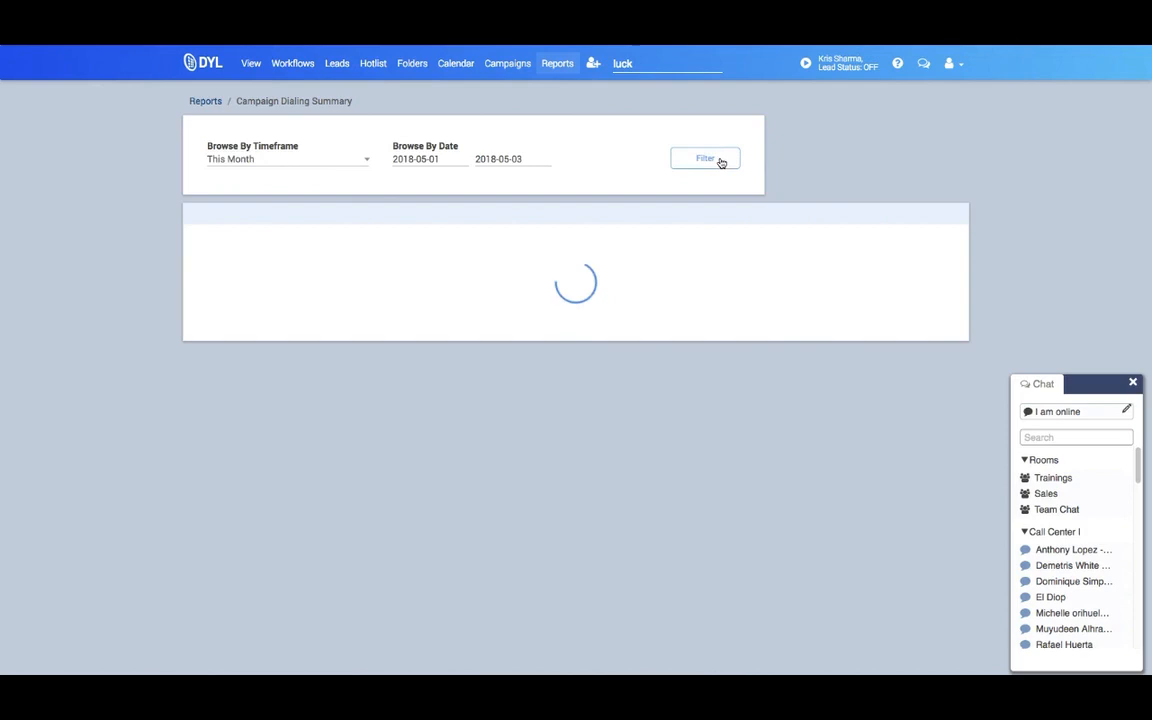
left_click(705, 158)
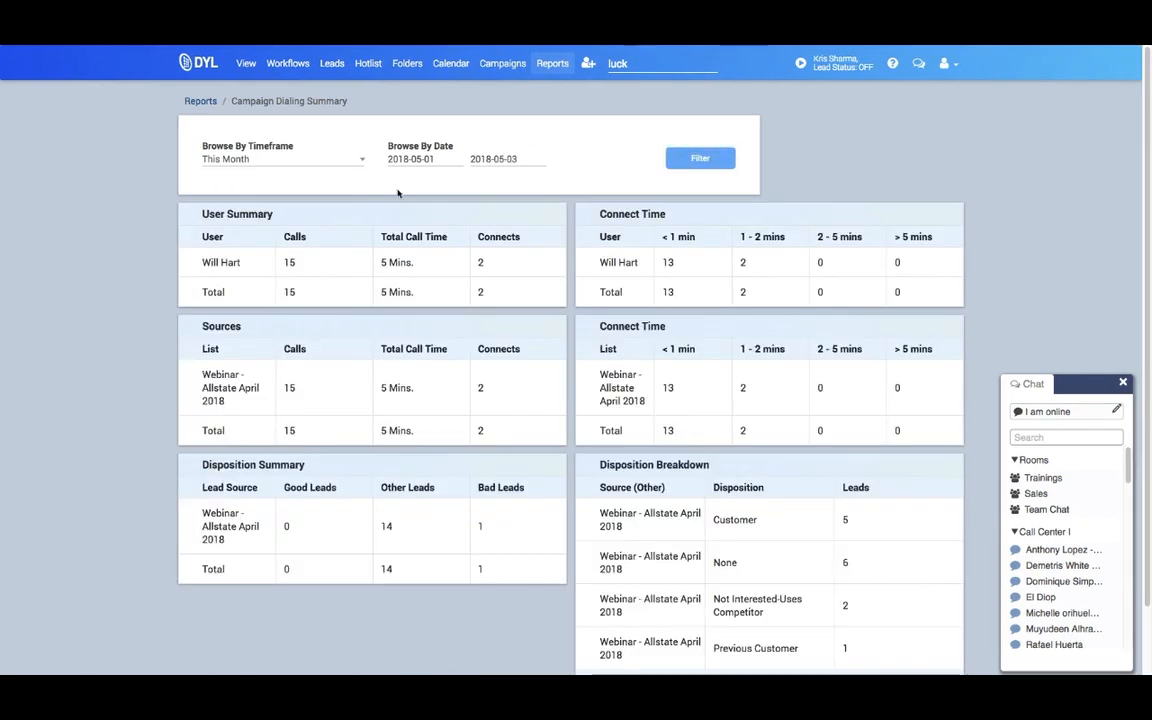
mouse_move(233, 266)
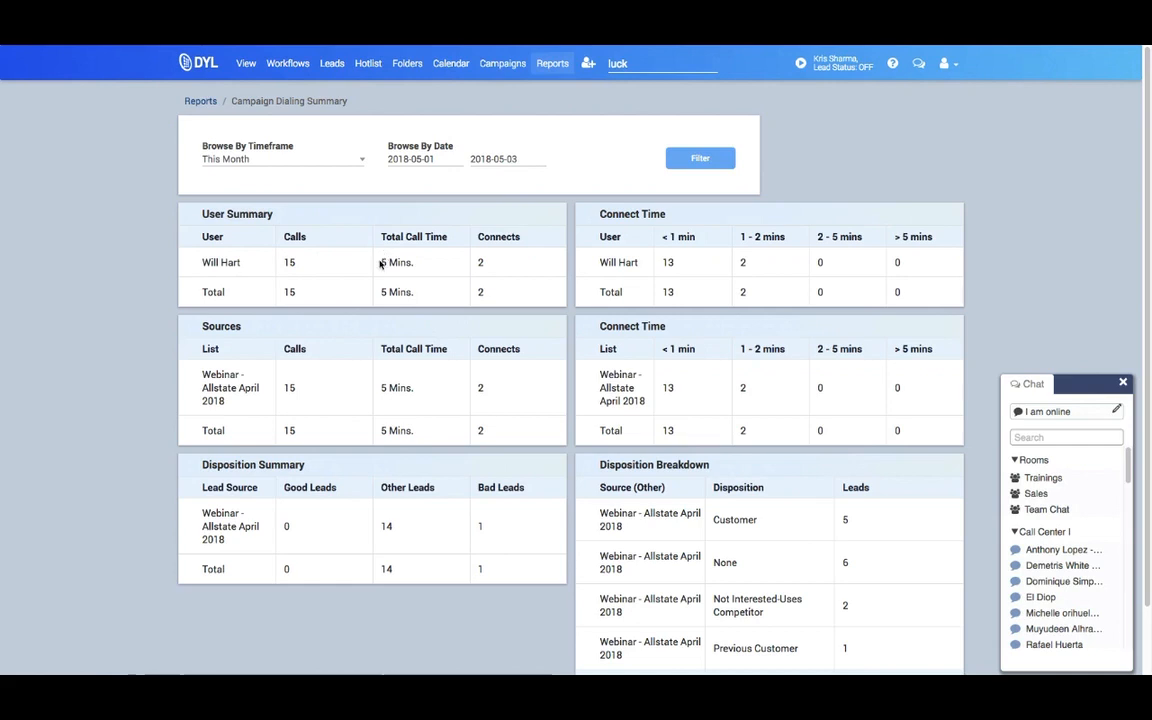
mouse_move(560, 252)
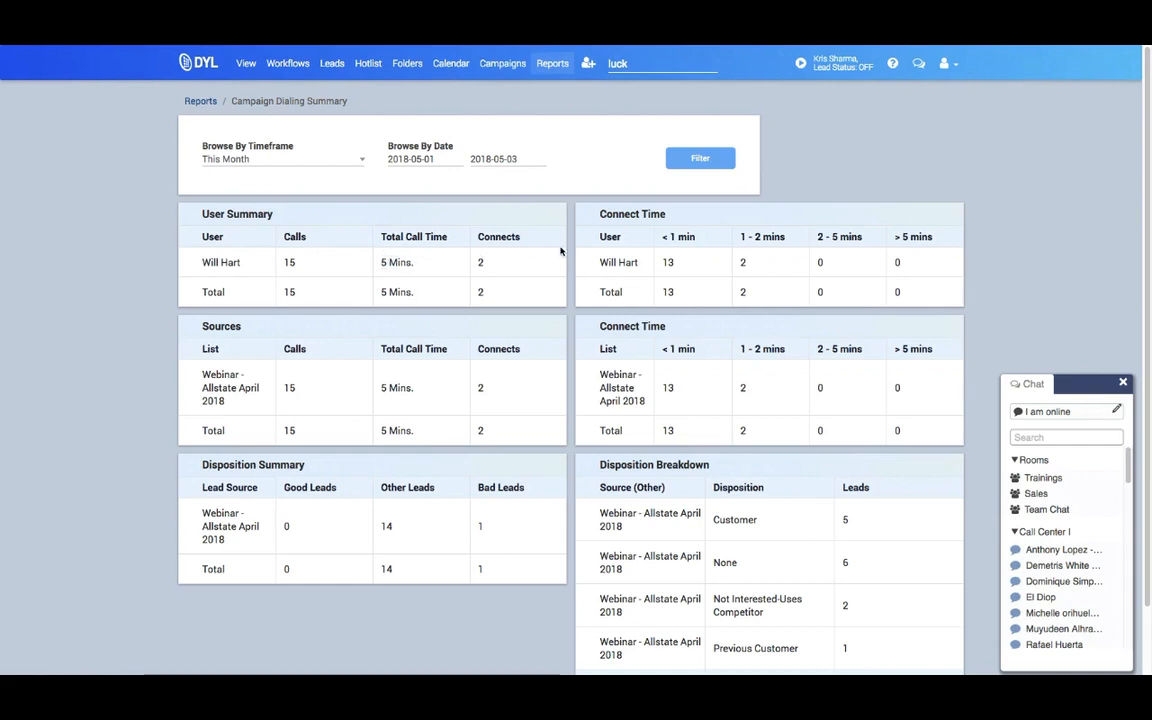
mouse_move(655, 272)
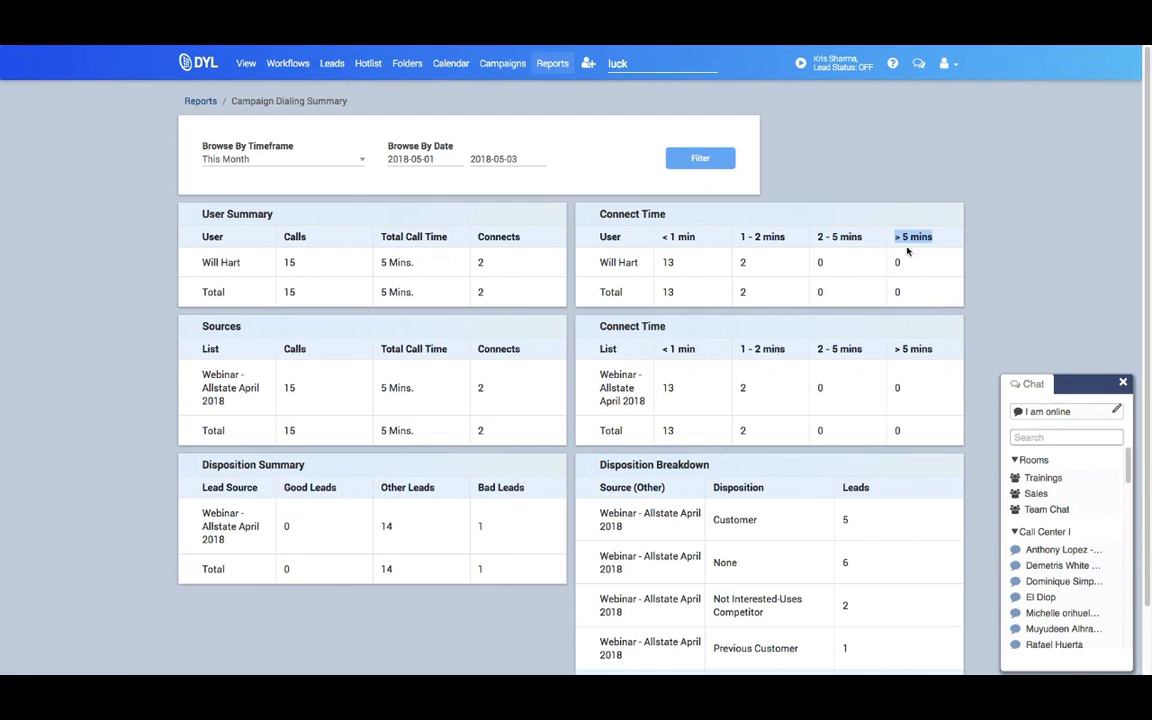
mouse_move(595, 437)
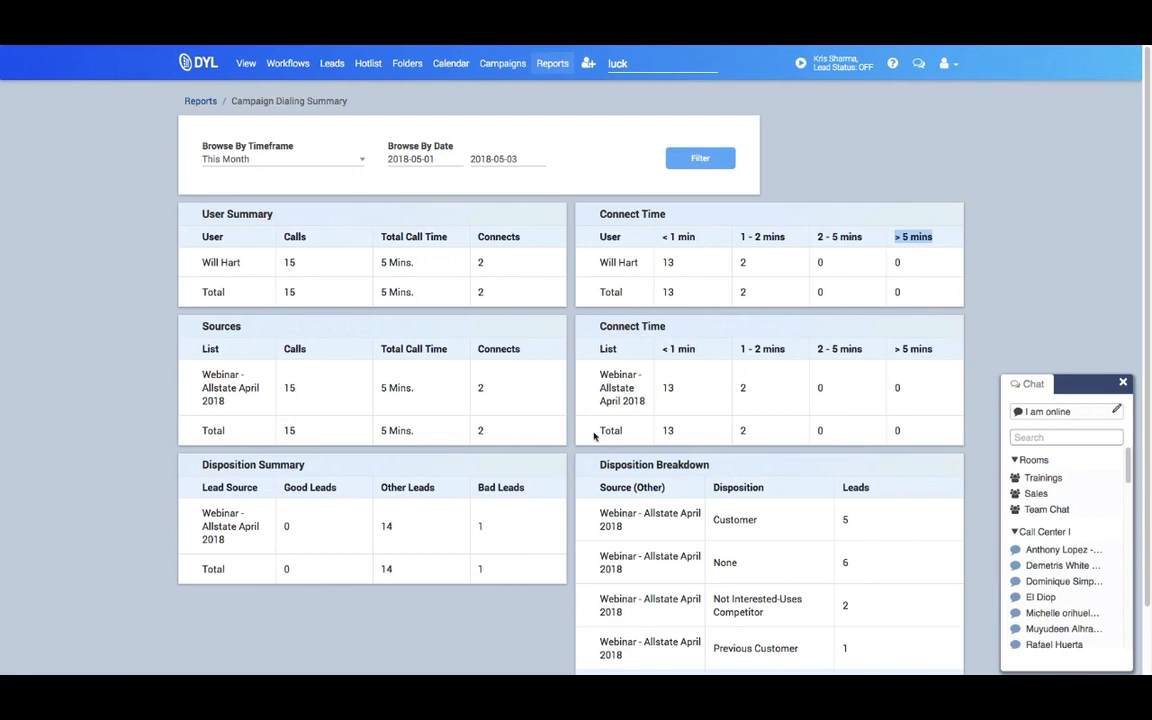
scroll("down", 3)
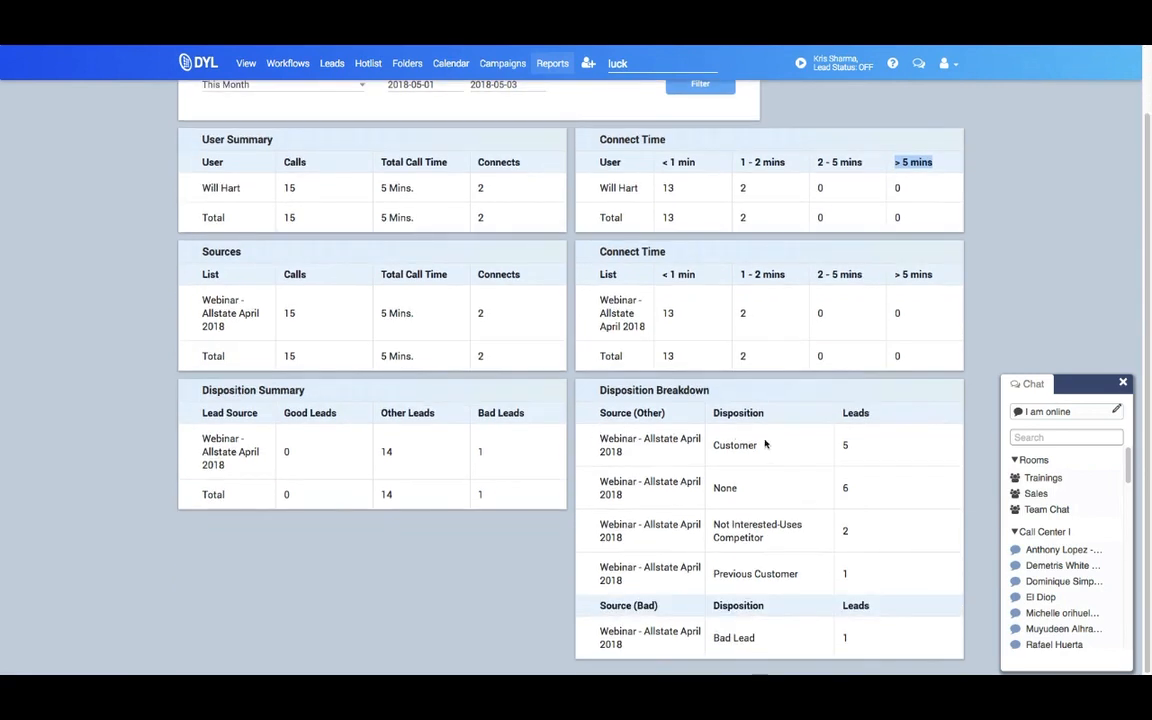